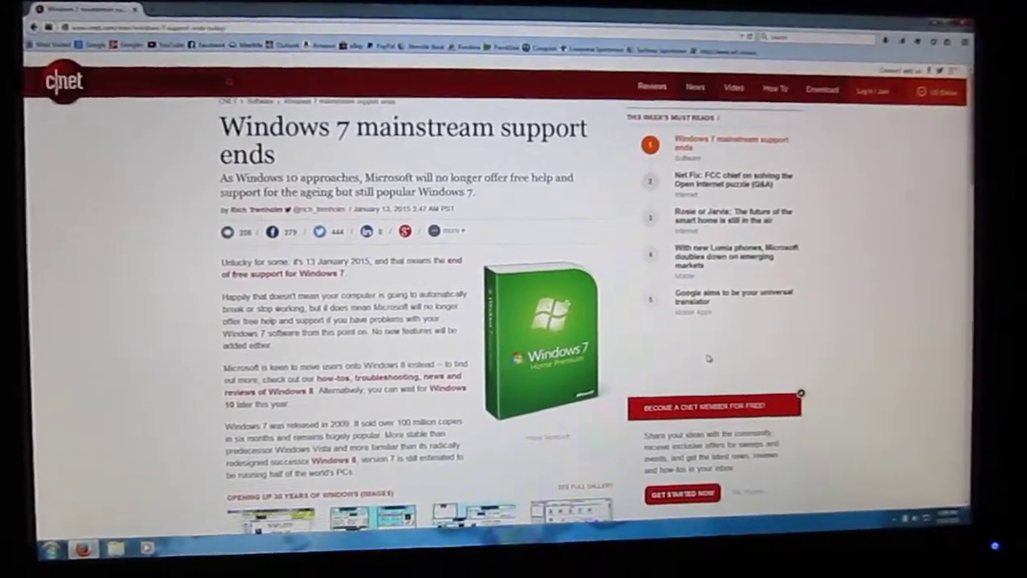
pyautogui.scroll(-3)
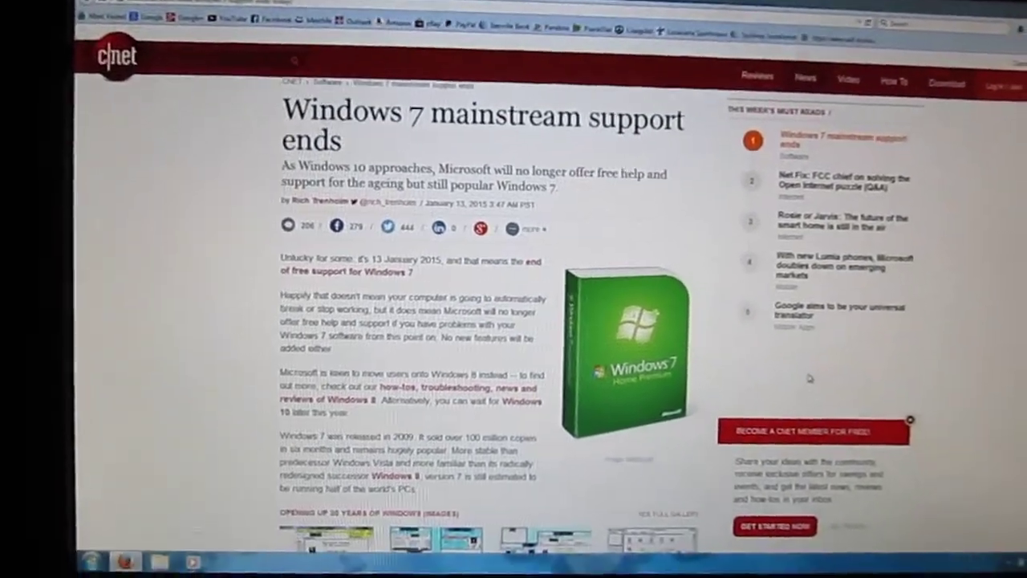
pyautogui.scroll(-3)
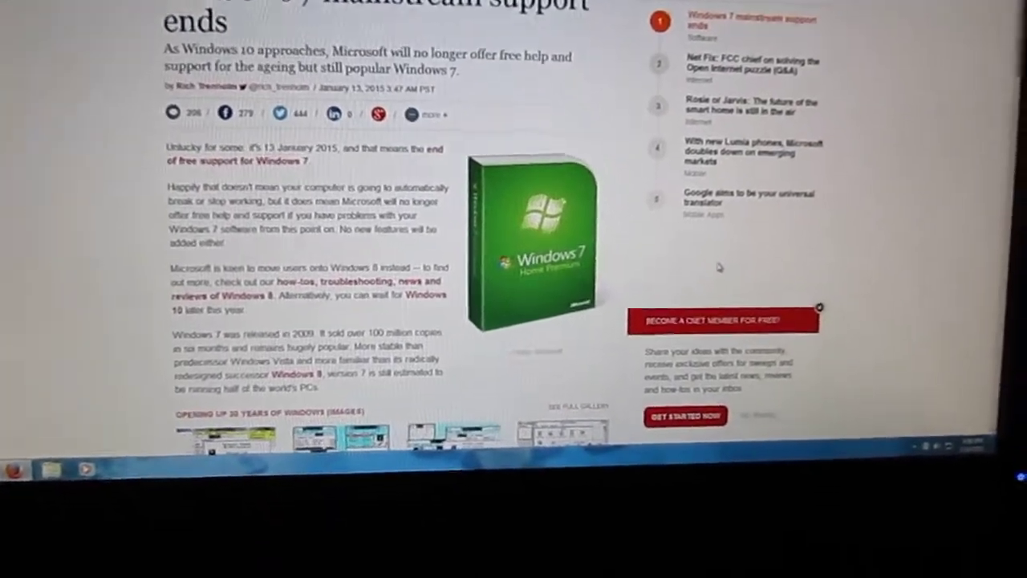
pyautogui.scroll(-3)
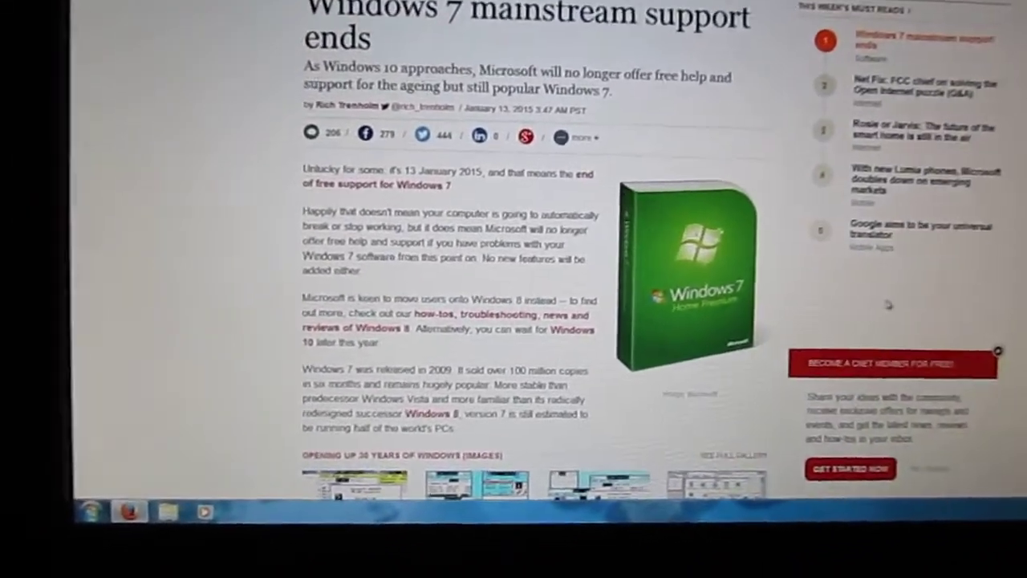
pyautogui.scroll(-3)
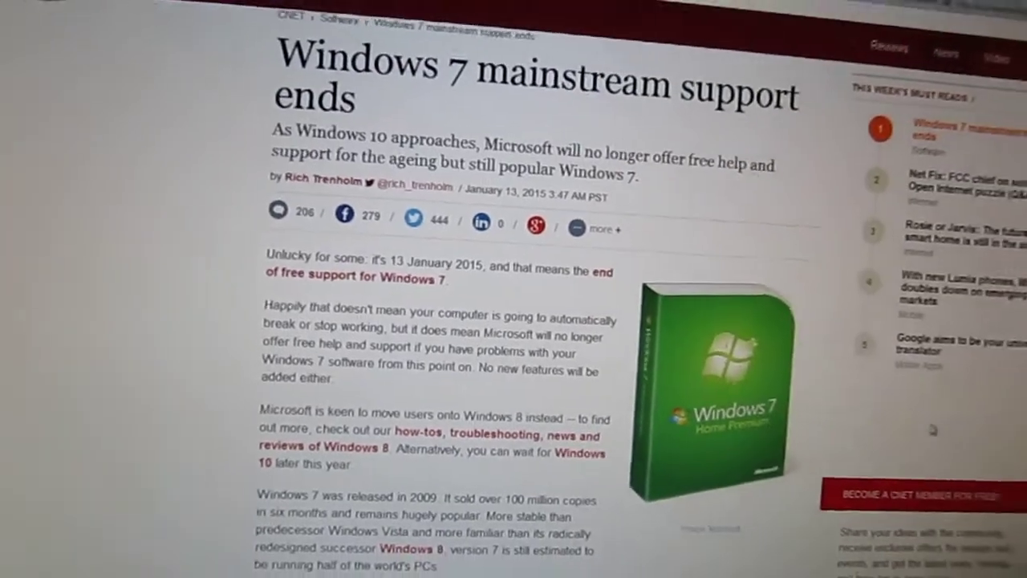
pyautogui.scroll(-3)
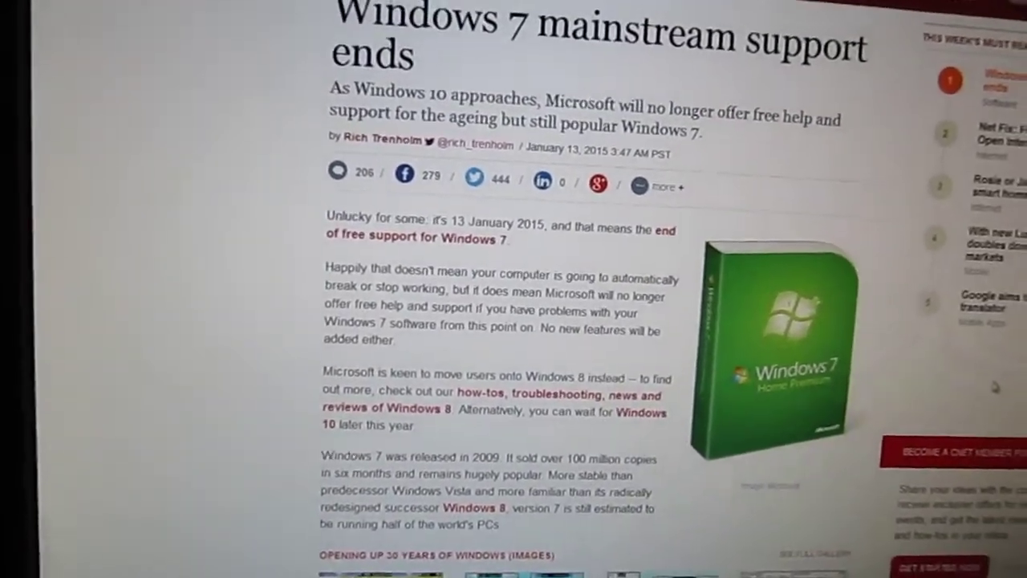
pyautogui.scroll(-3)
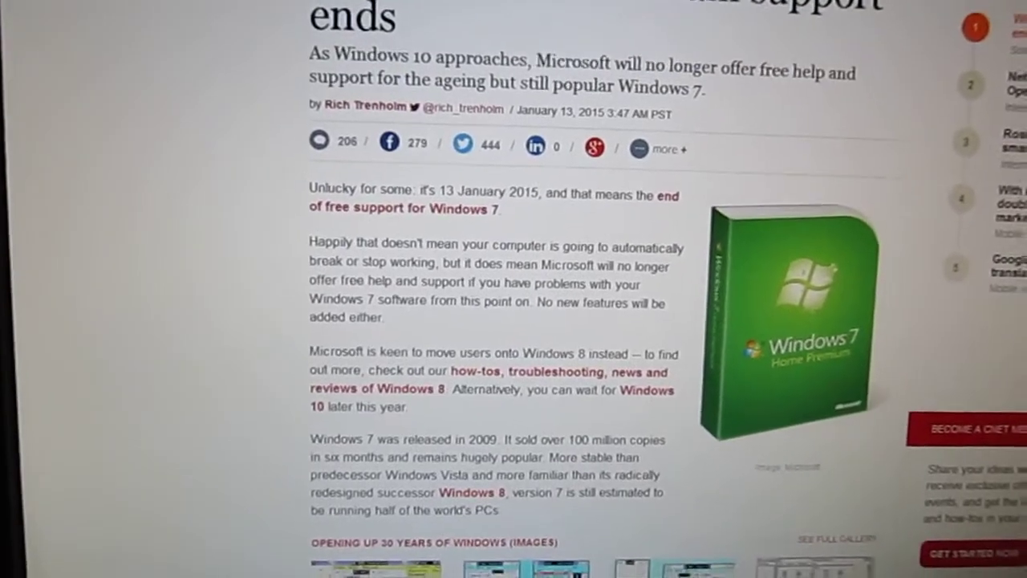
pyautogui.scroll(-3)
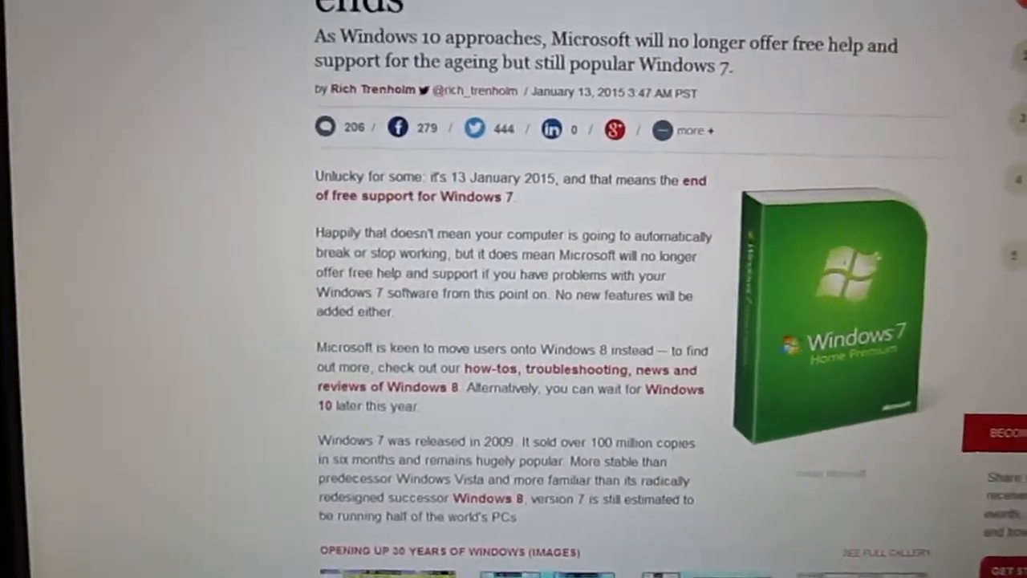
pyautogui.scroll(-3)
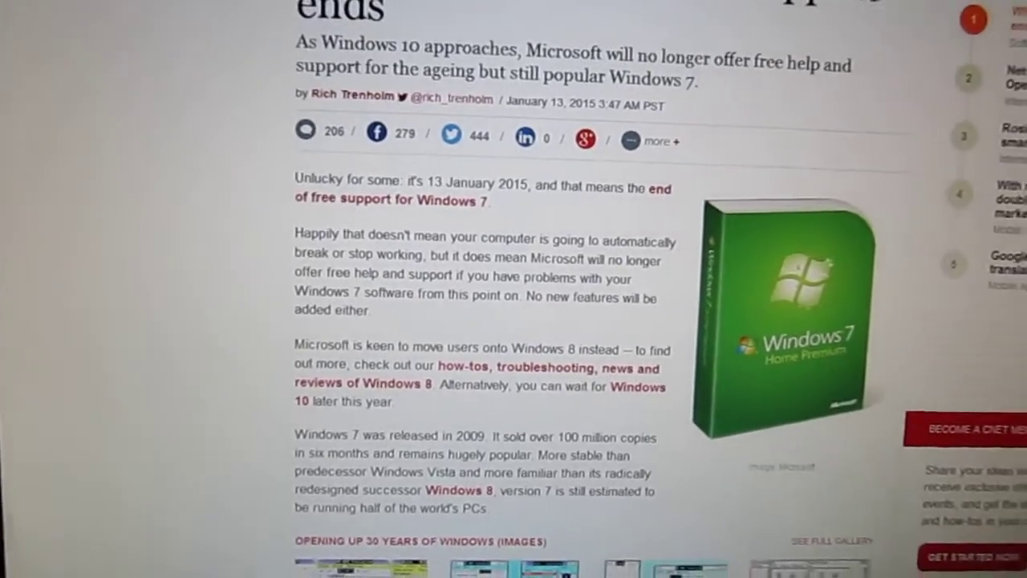
pyautogui.scroll(3)
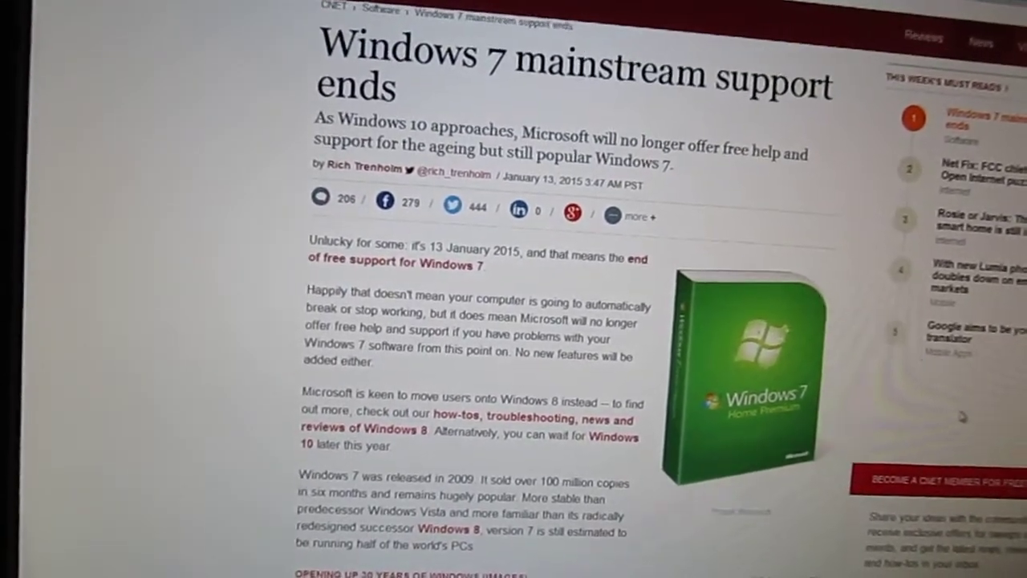
pyautogui.scroll(-3)
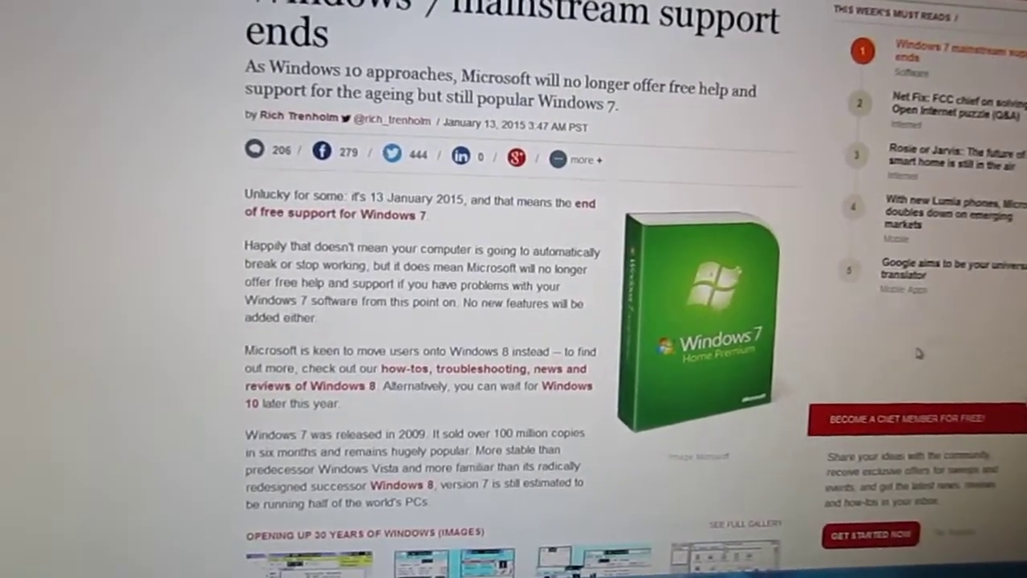
pyautogui.scroll(-3)
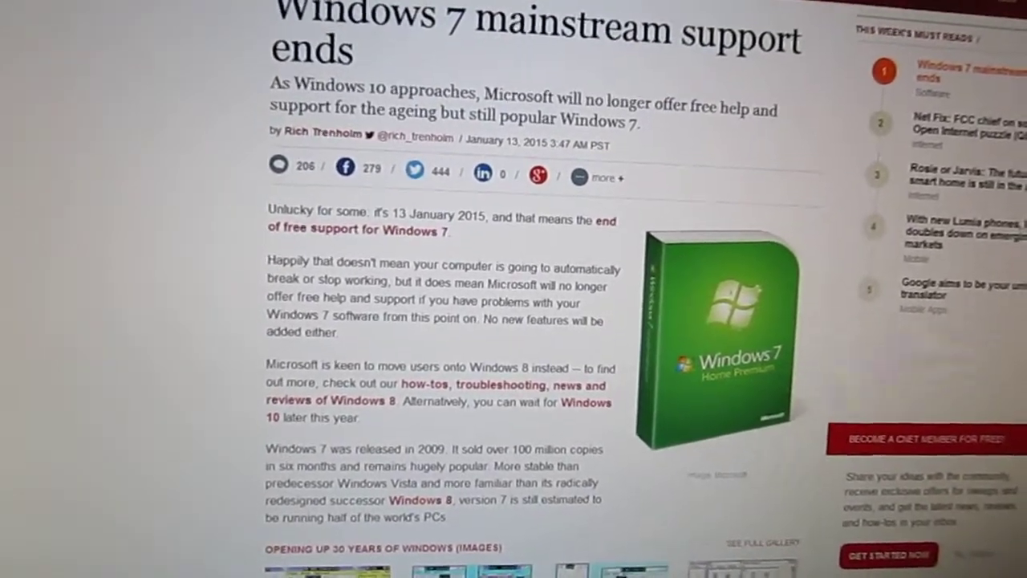
pyautogui.scroll(-3)
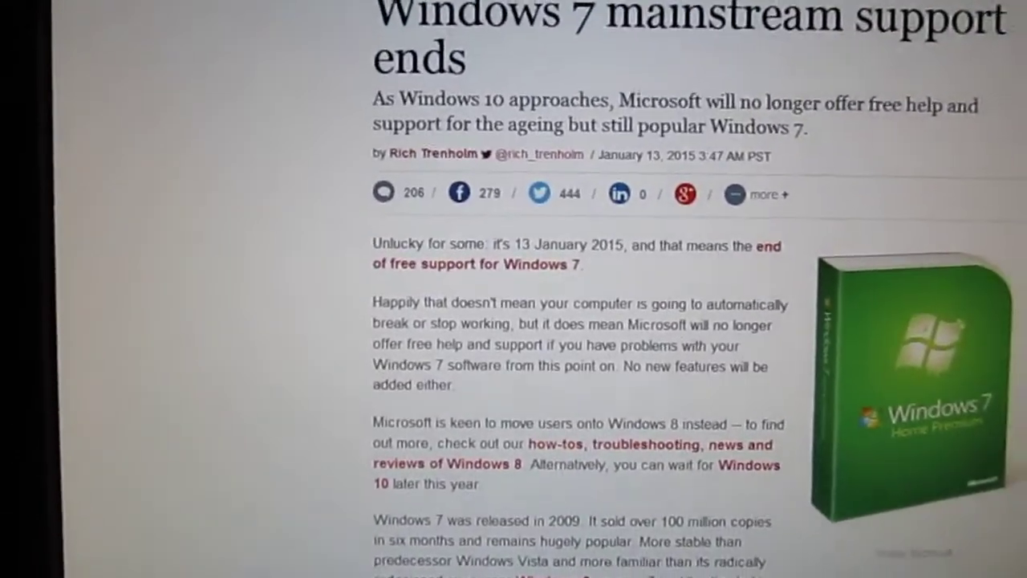
pyautogui.scroll(-3)
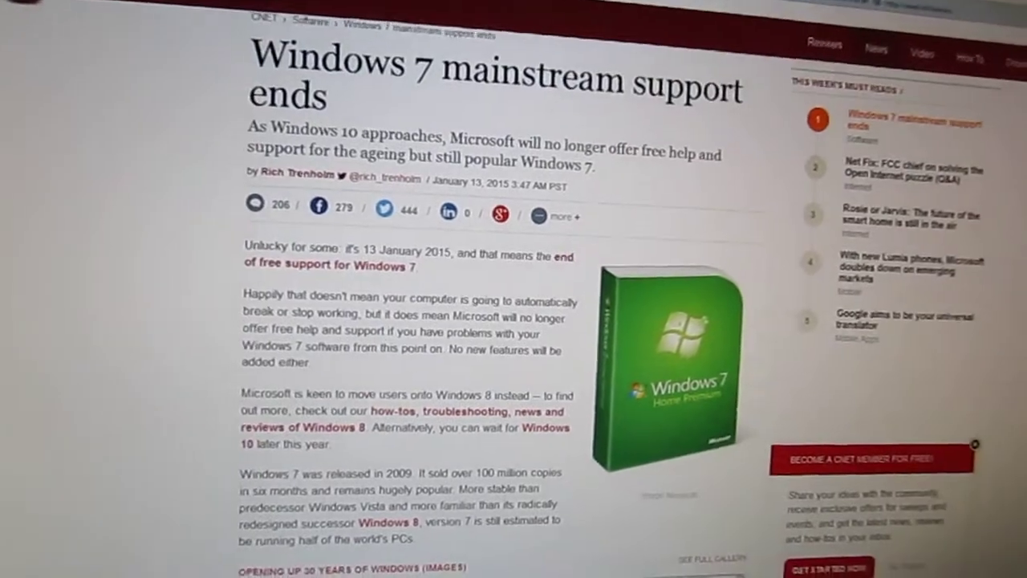
pyautogui.scroll(-3)
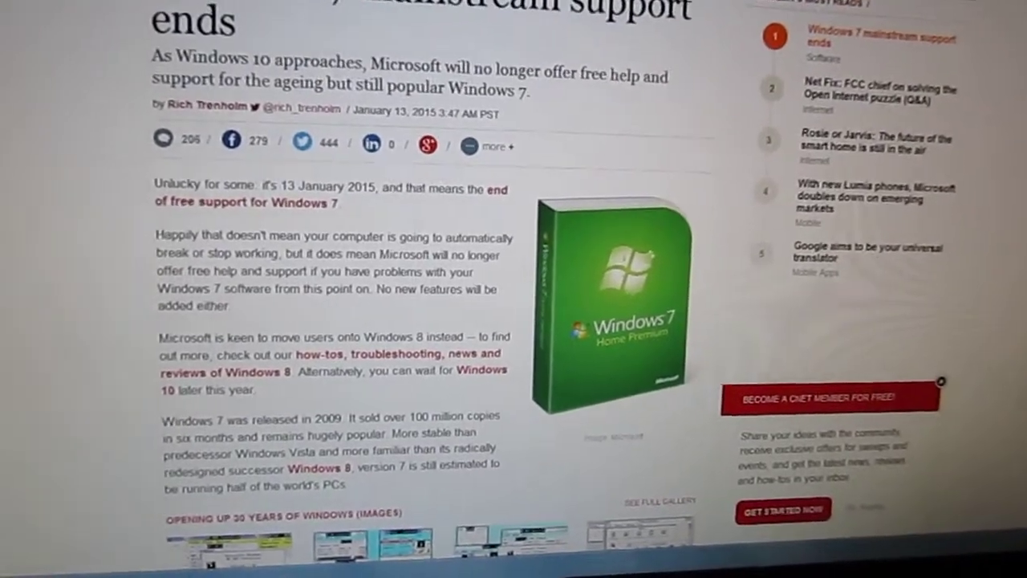
pyautogui.scroll(-3)
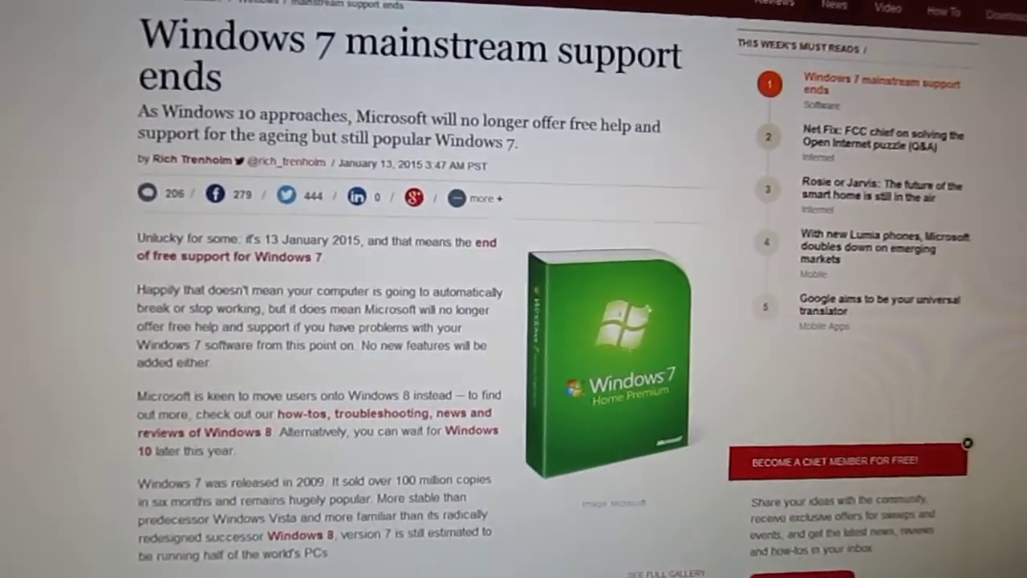
pyautogui.scroll(-3)
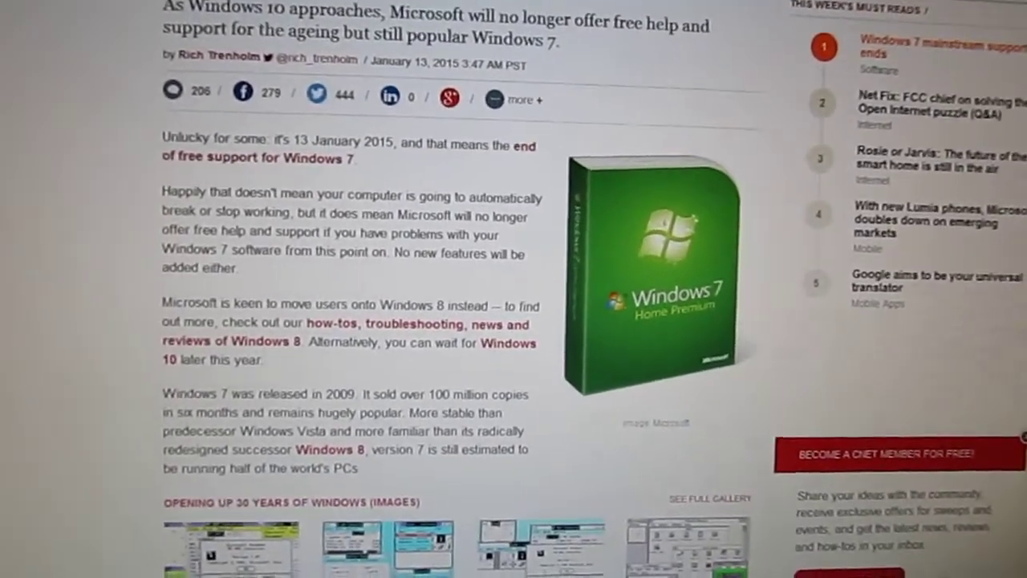
pyautogui.scroll(3)
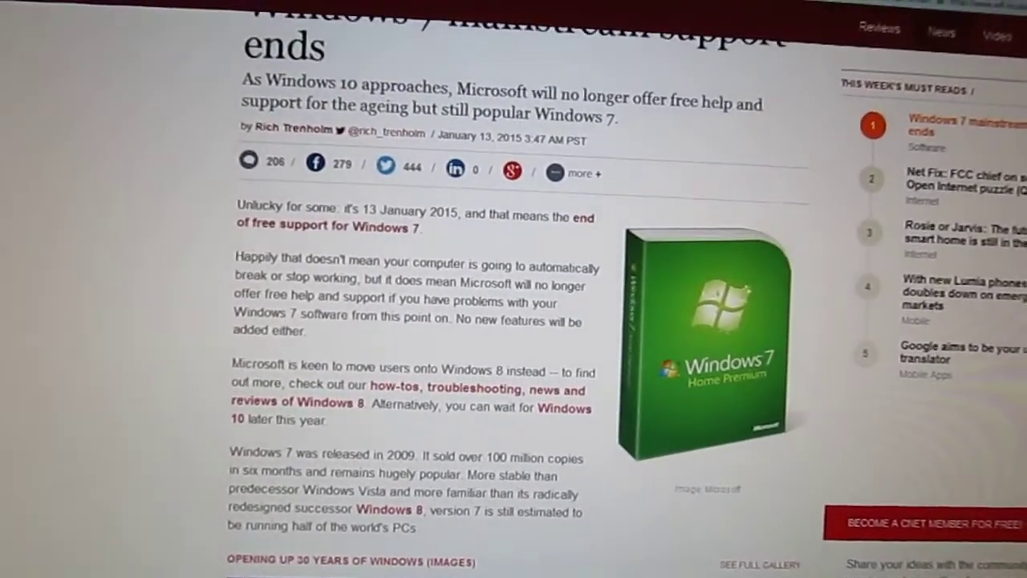